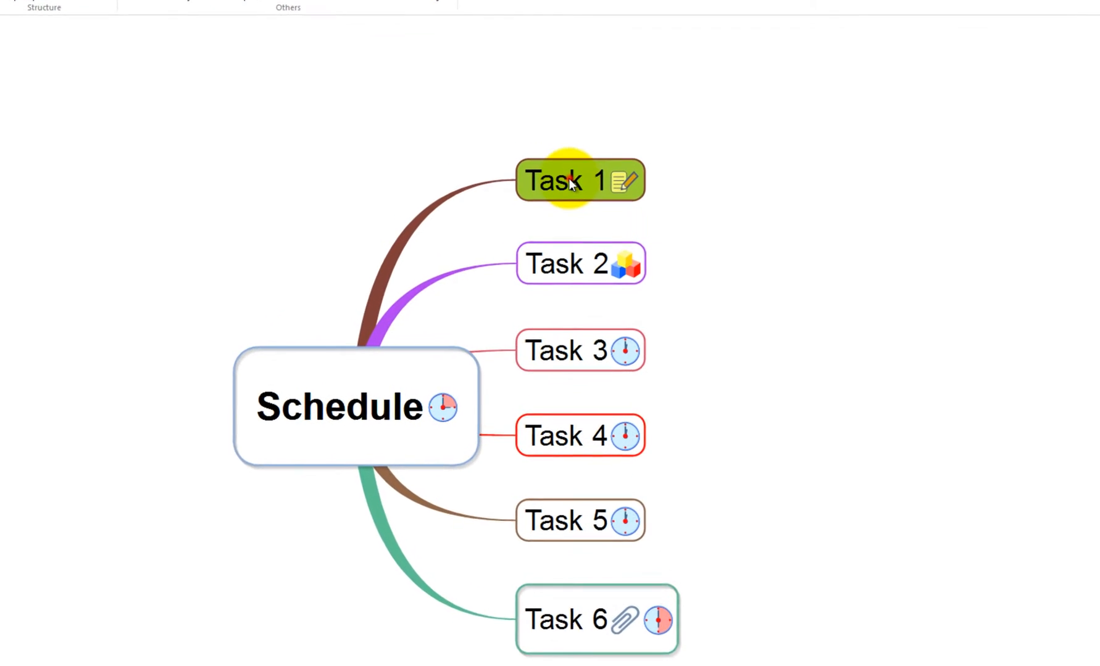
Open the Schedule settings for the Task 1 topic from its context menu.
right_click(568, 181)
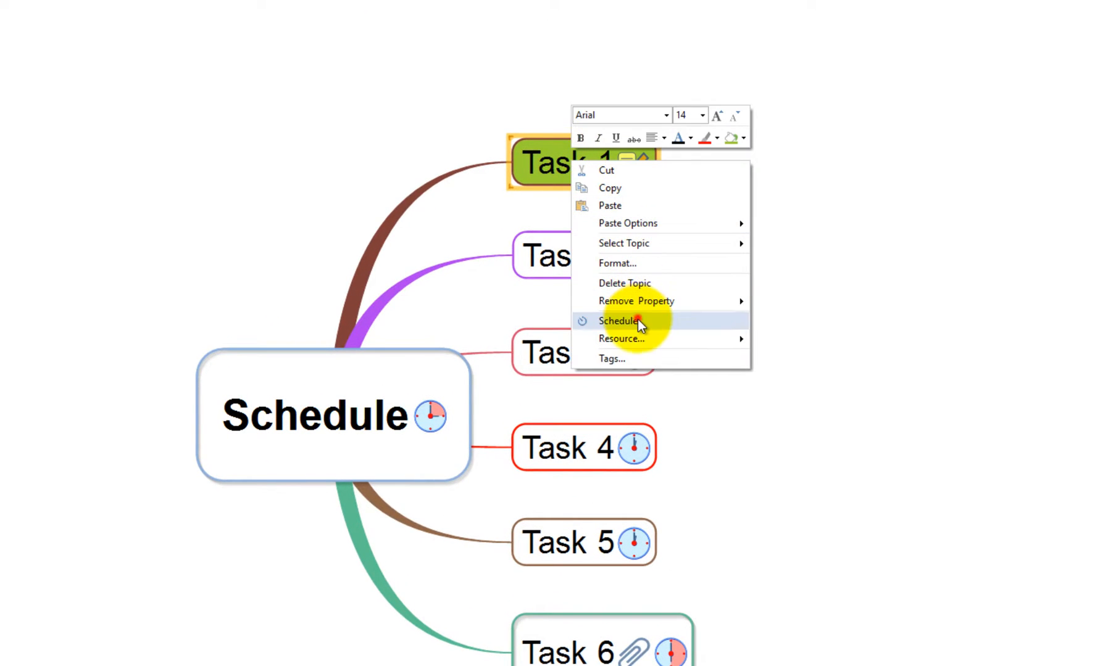
left_click(617, 321)
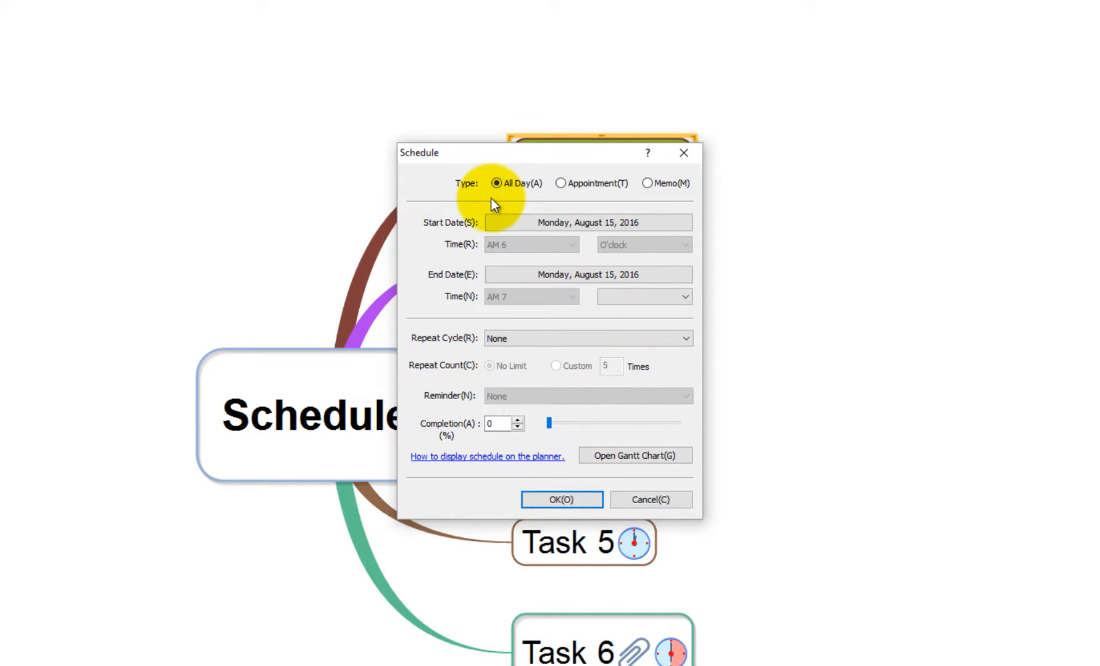
Try the Appointment and Memo types, then give Task 1 an All Day schedule from August 16, 2016.
left_click(560, 184)
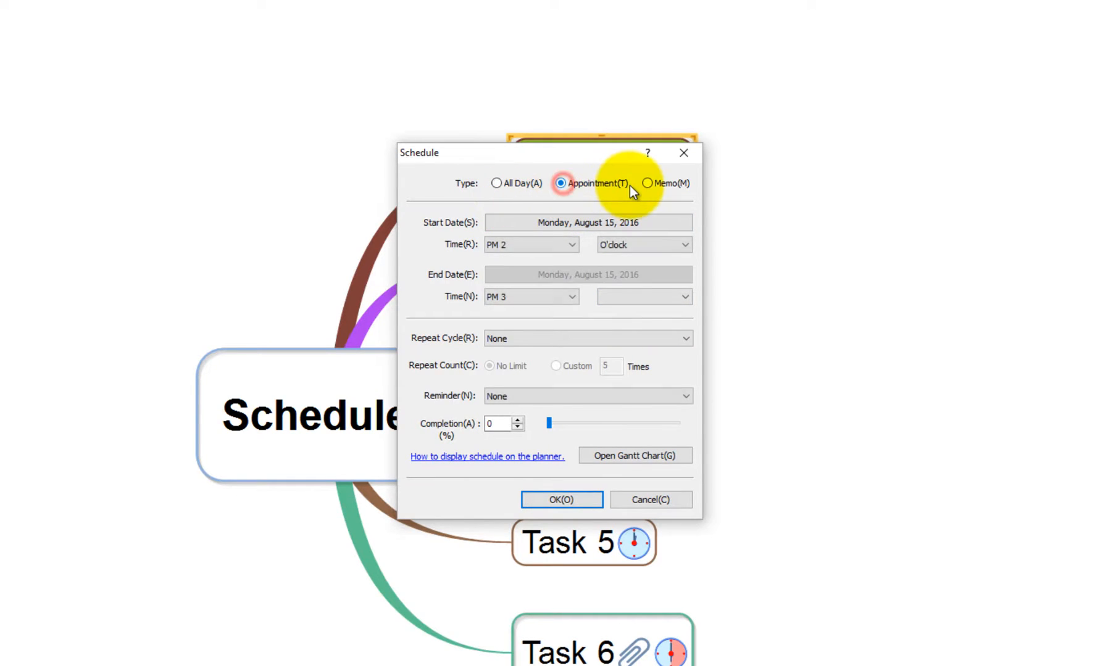
left_click(647, 183)
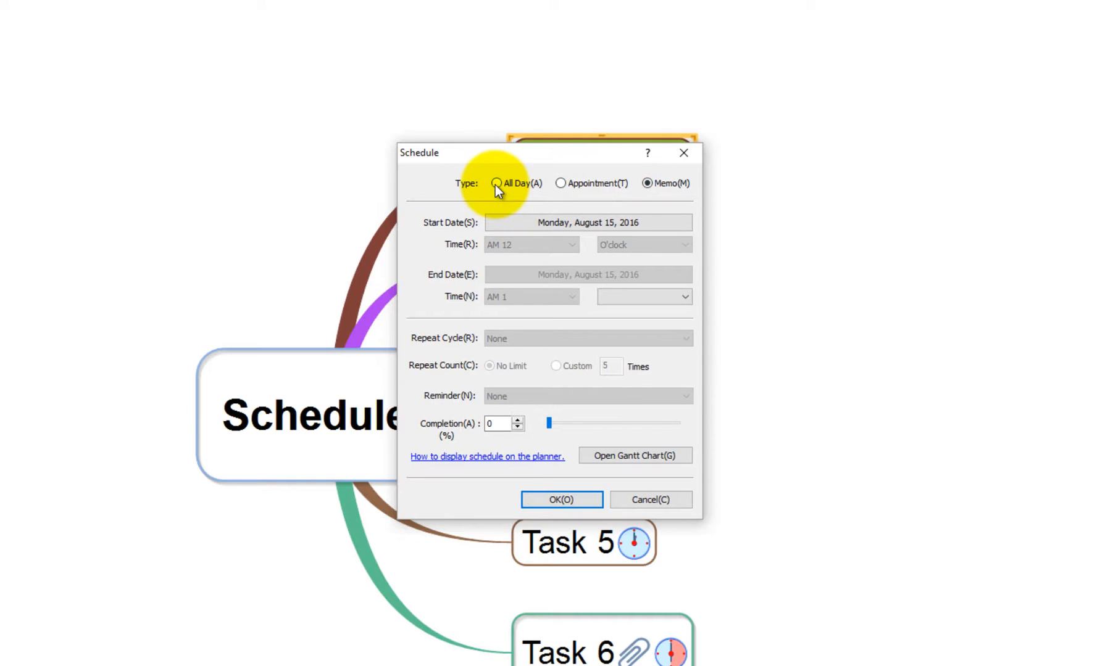
left_click(497, 183)
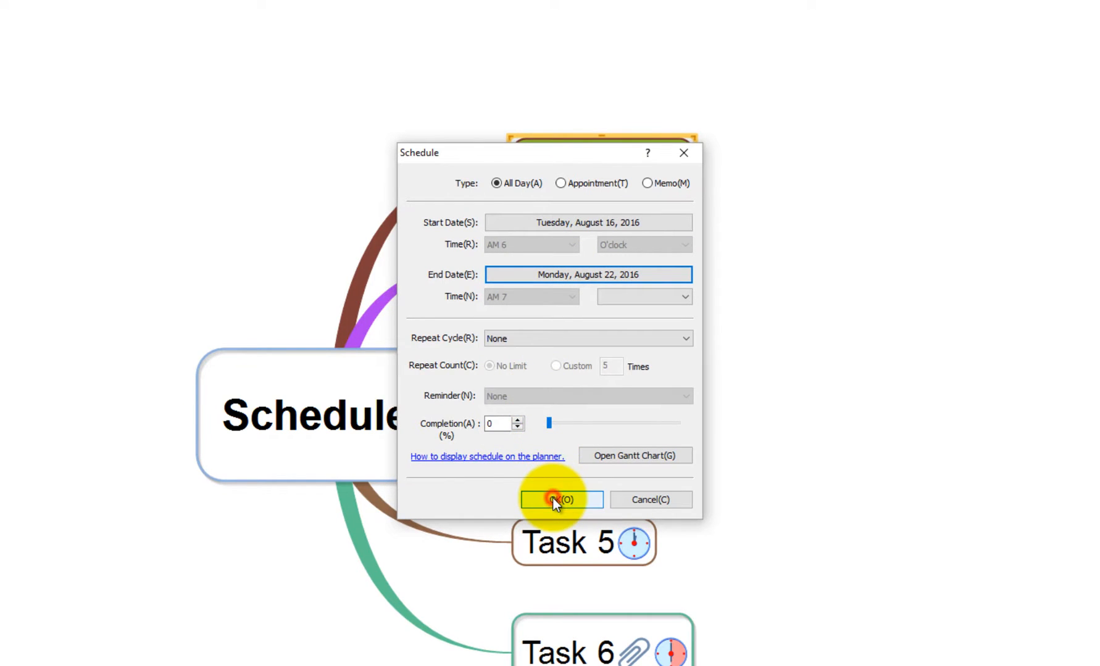
left_click(561, 500)
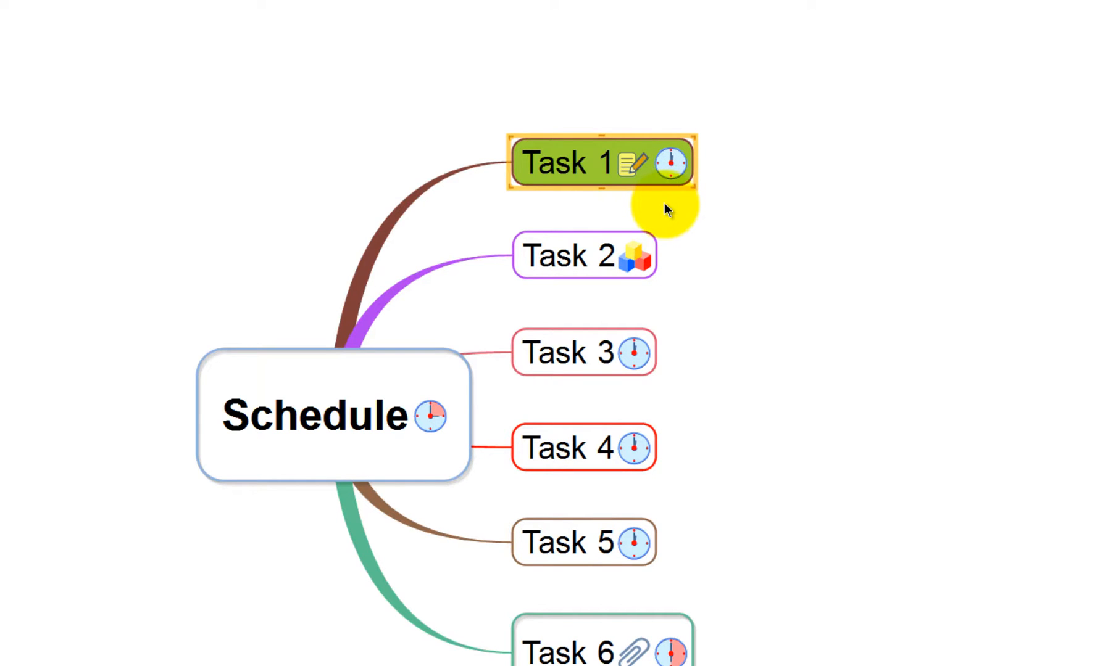
mouse_move(673, 170)
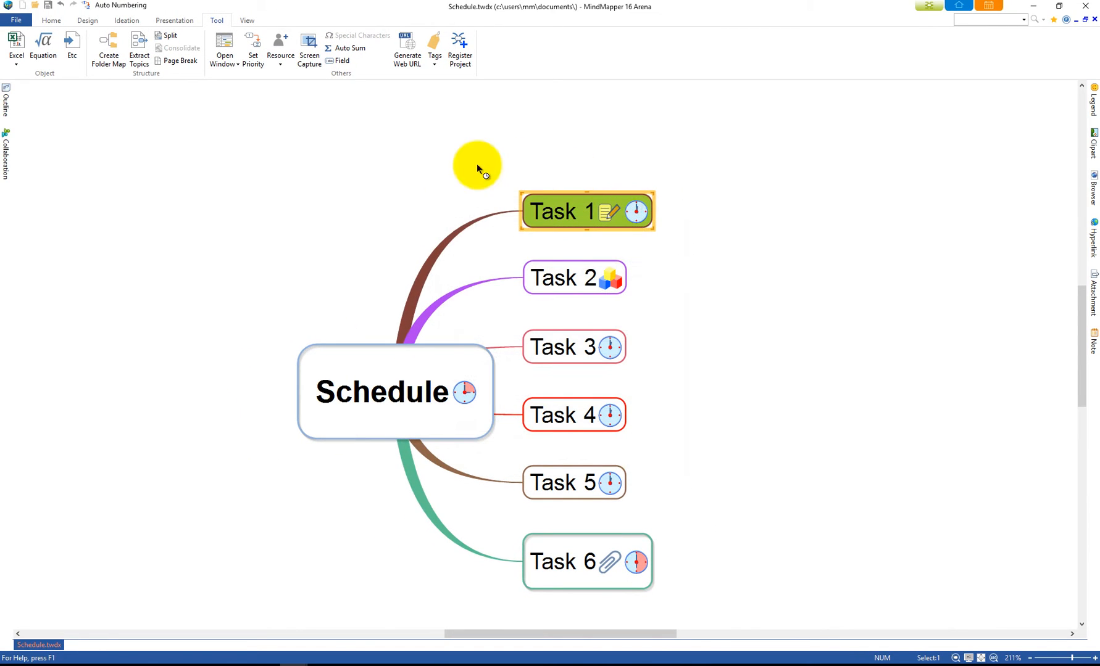
mouse_move(224, 45)
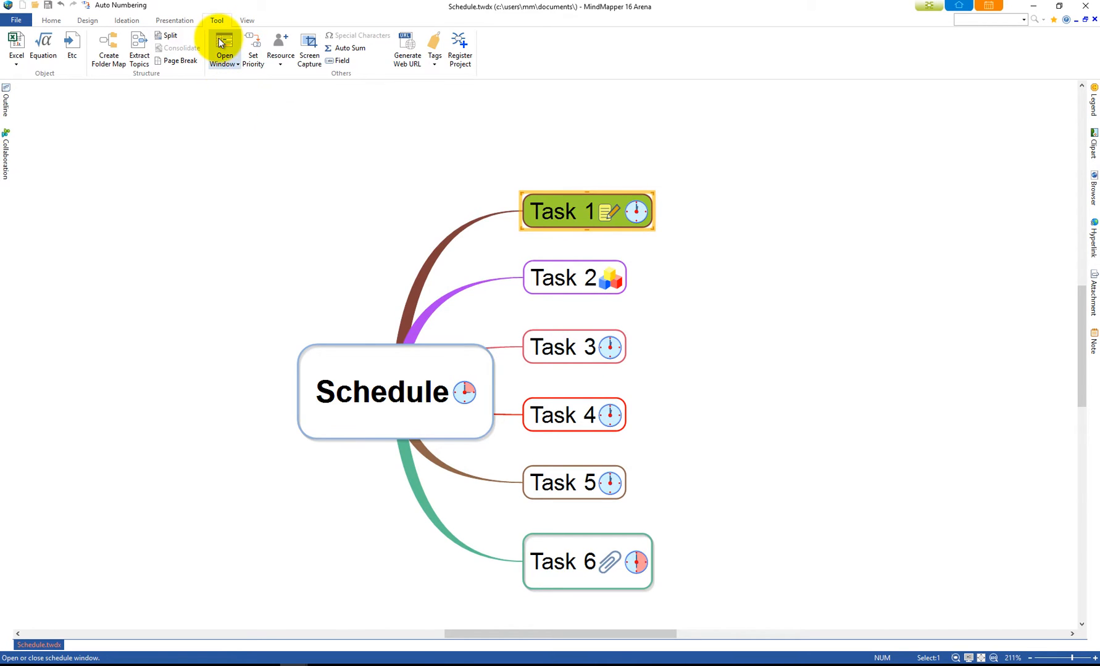
left_click(225, 48)
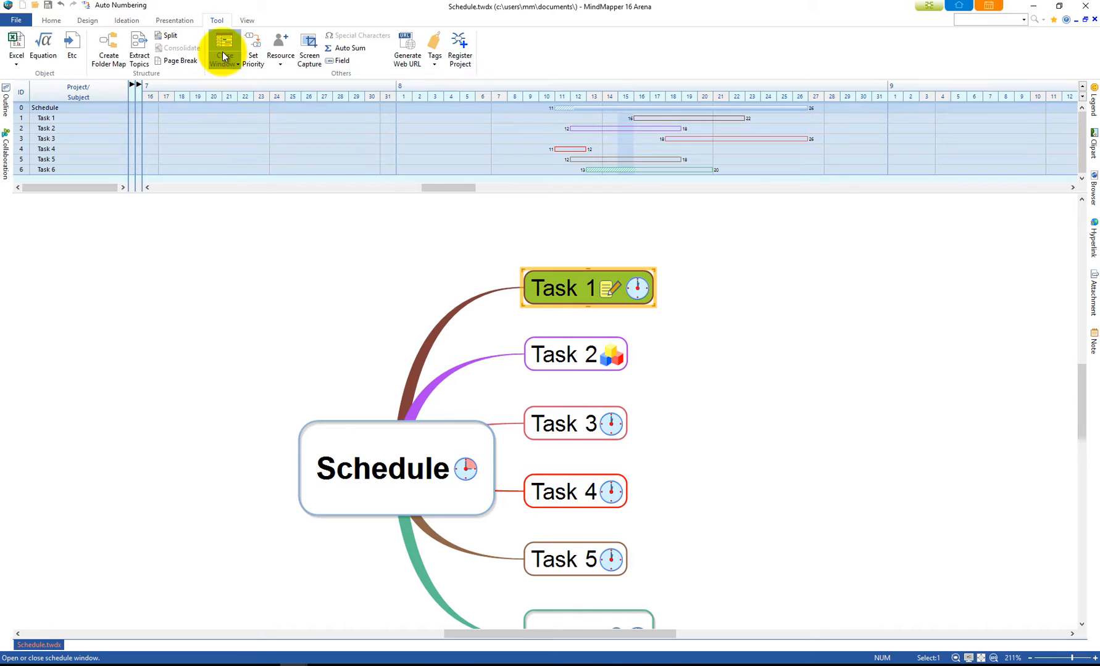
right_click(480, 179)
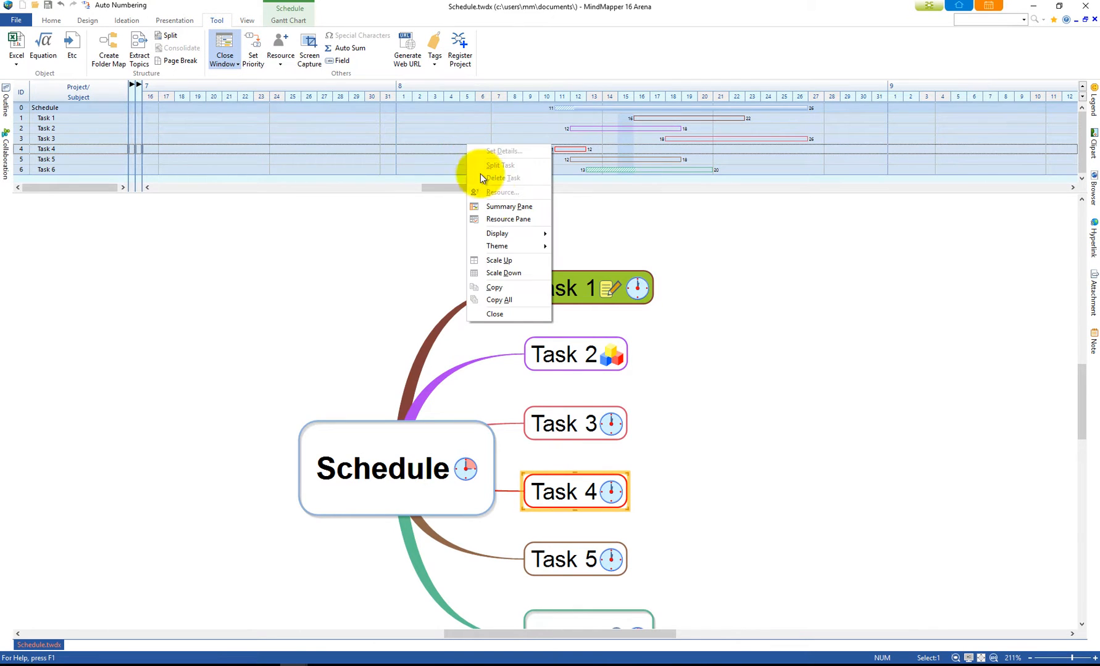
left_click(494, 314)
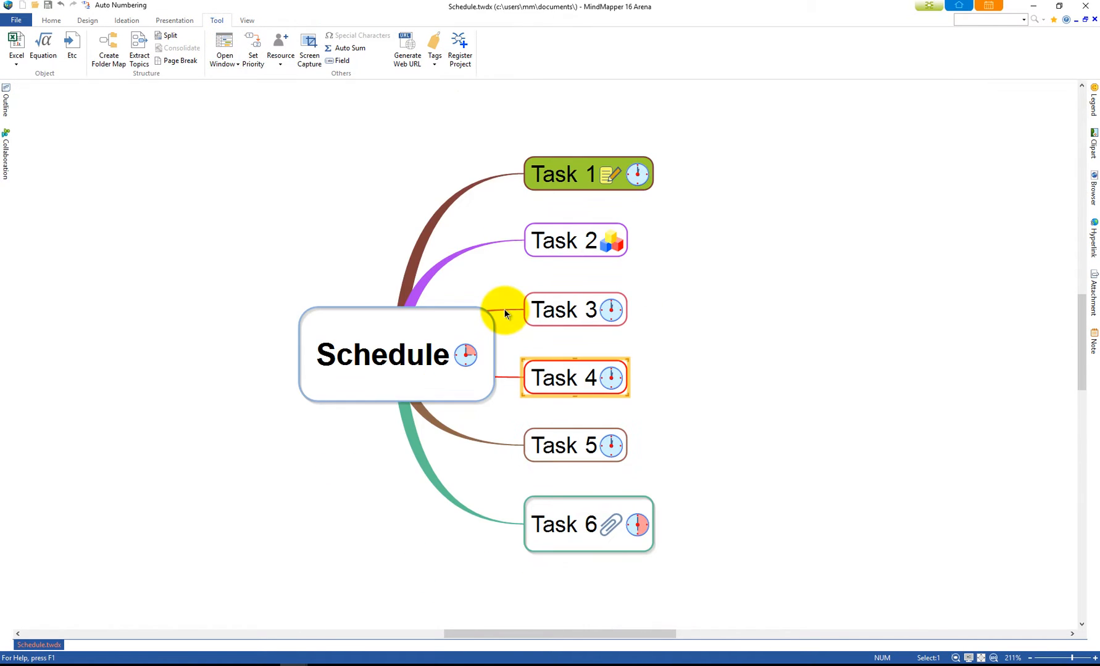
left_click(224, 49)
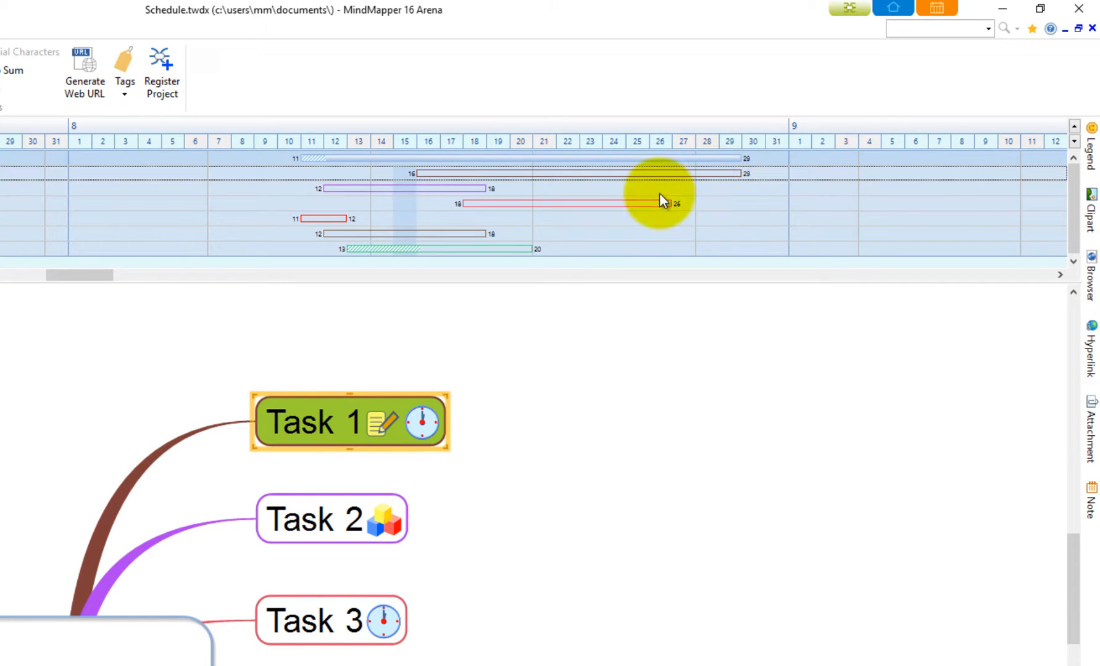
Bring up the Gantt chart's context menu to enable the Summary Pane.
right_click(579, 217)
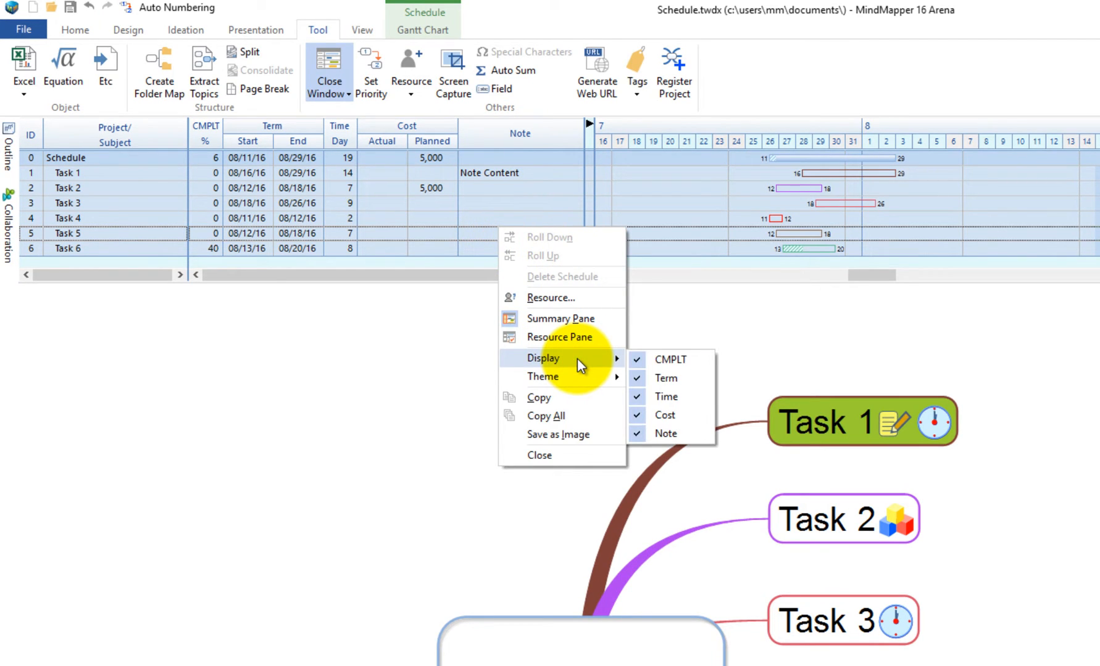
mouse_move(559, 337)
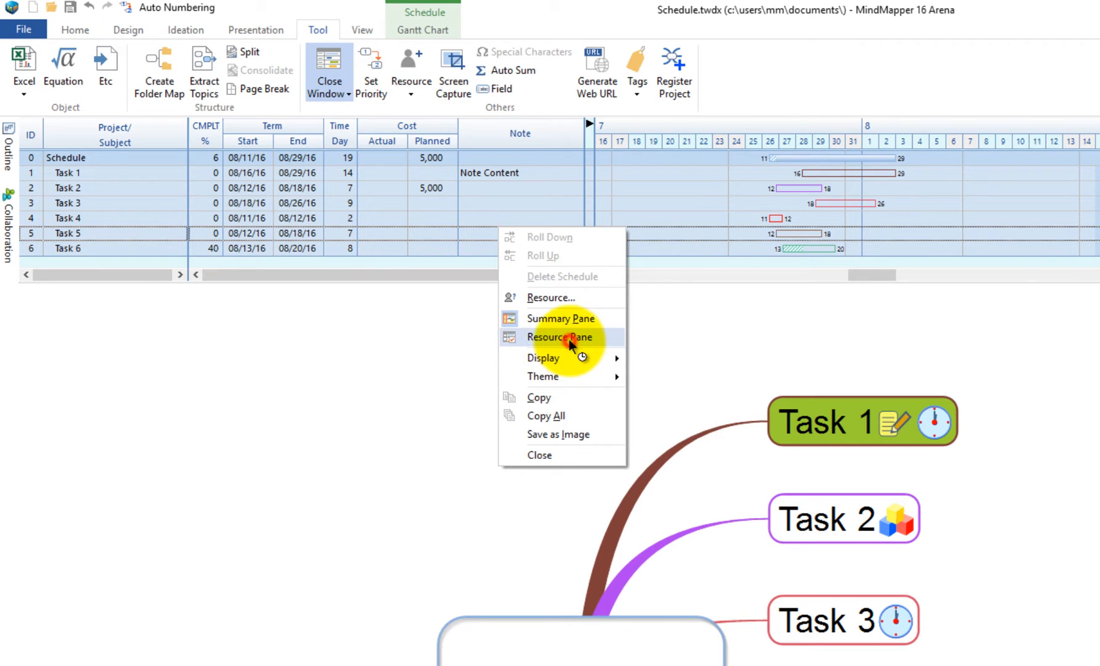
Enable the Resource Pane to show Equipment columns in the Gantt chart.
left_click(560, 338)
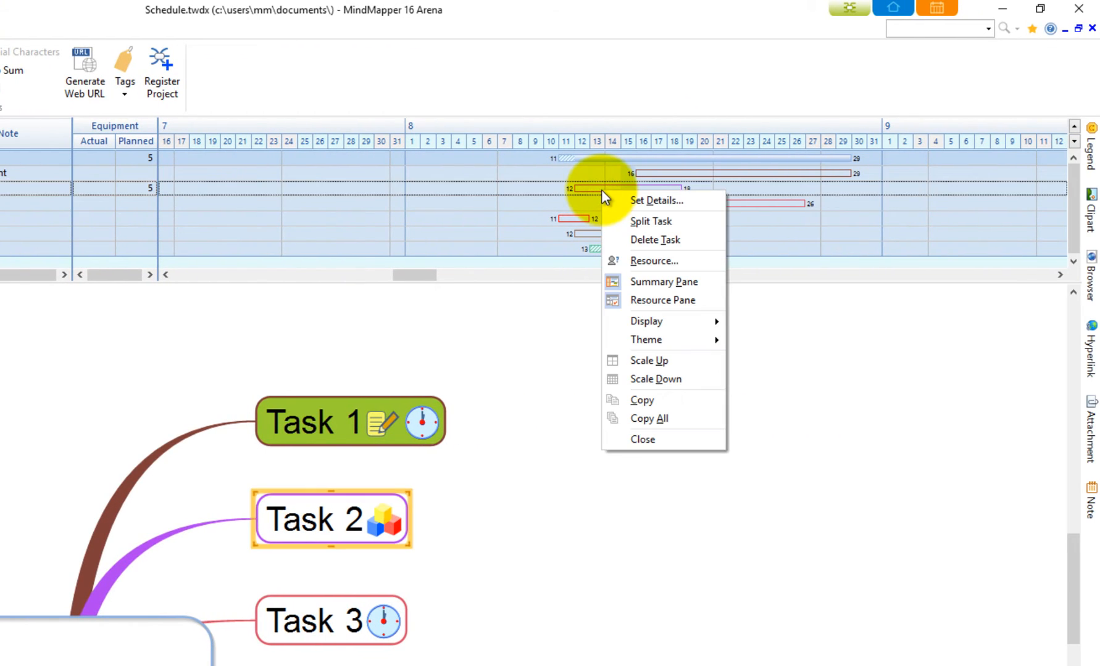
Review Task 5's assigned resources, close Assign Resource, and show the Gantt Chart ribbon tab.
left_click(655, 201)
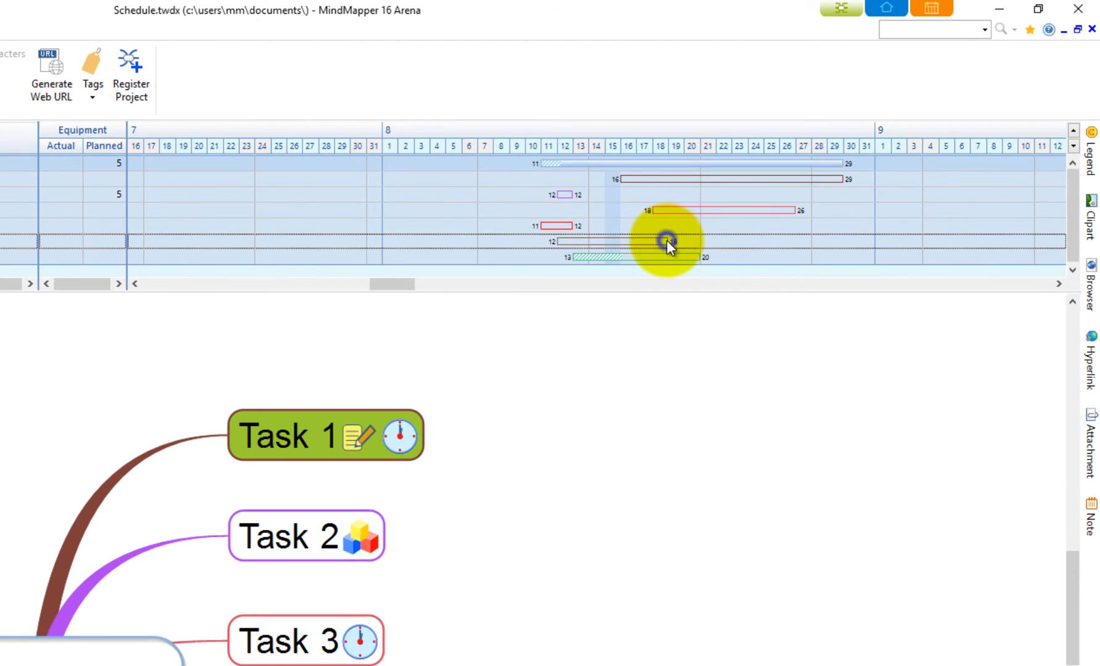
right_click(666, 241)
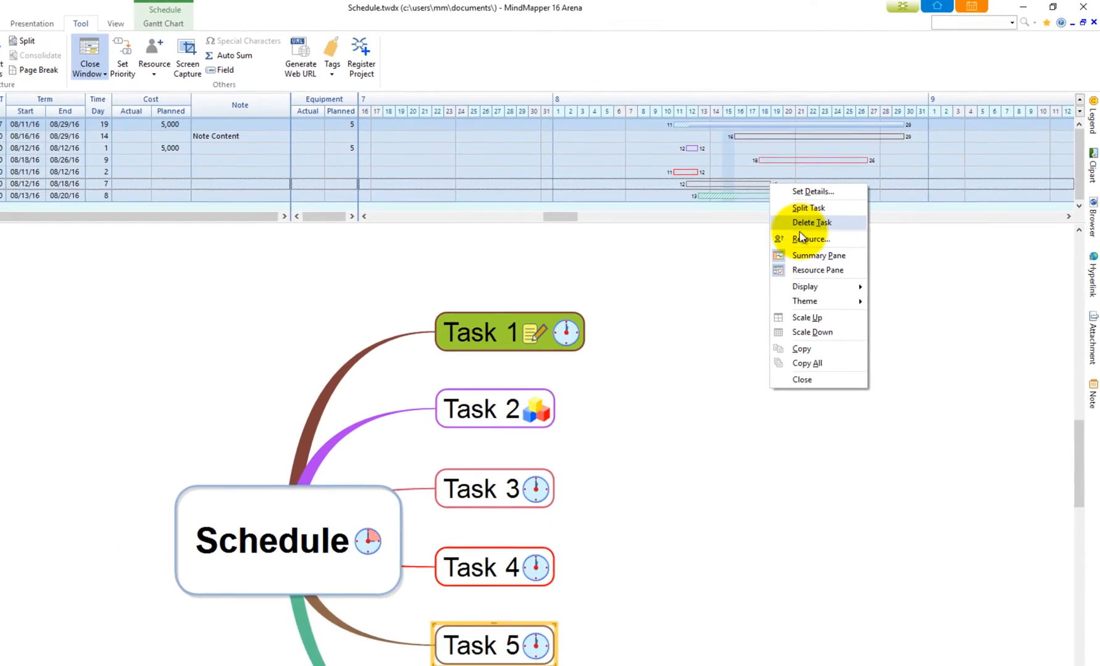
left_click(811, 239)
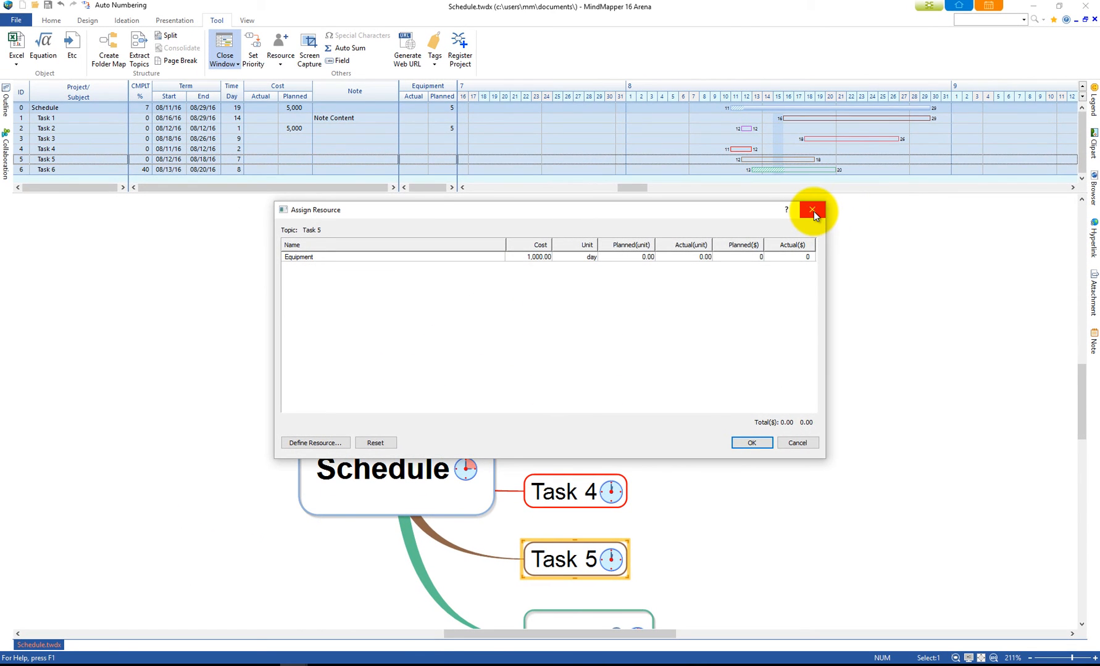
left_click(812, 210)
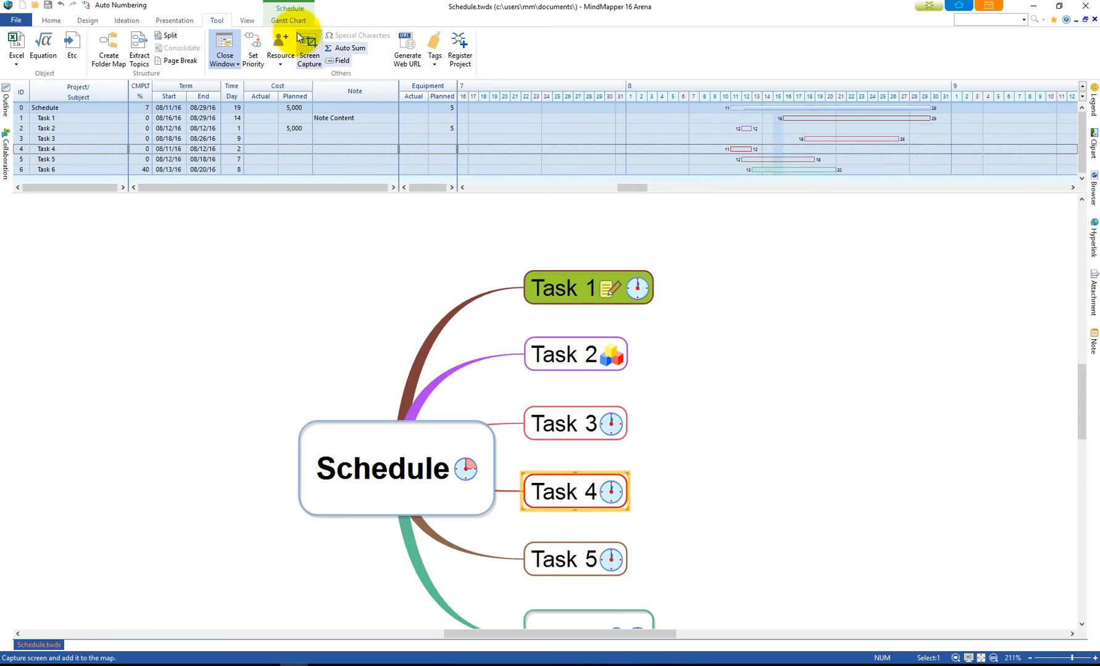
left_click(246, 20)
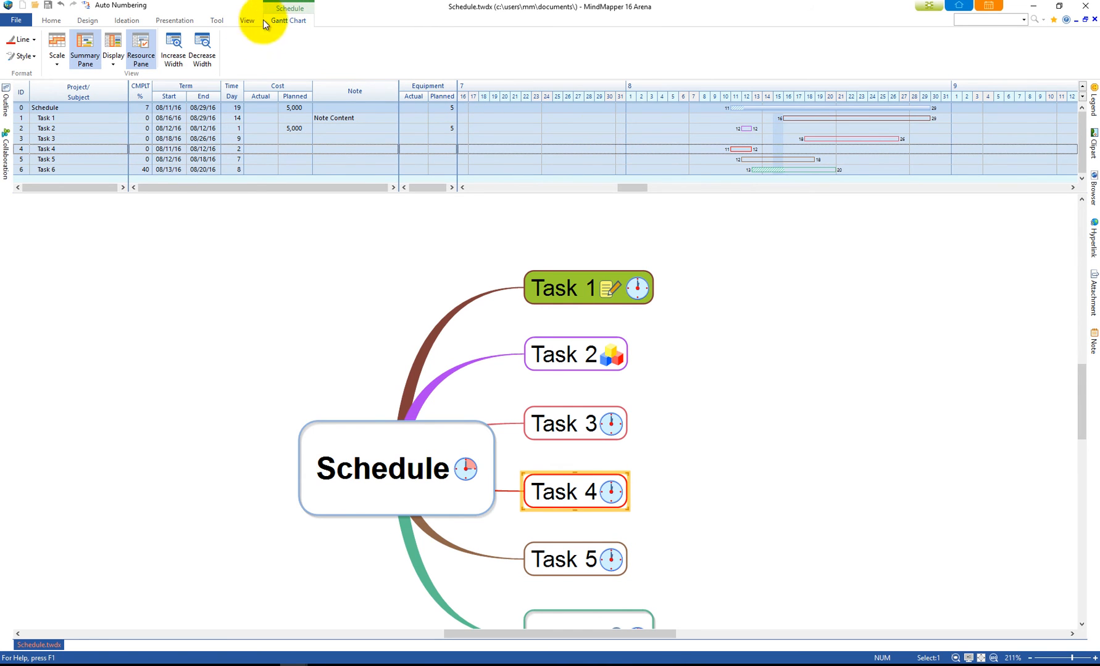